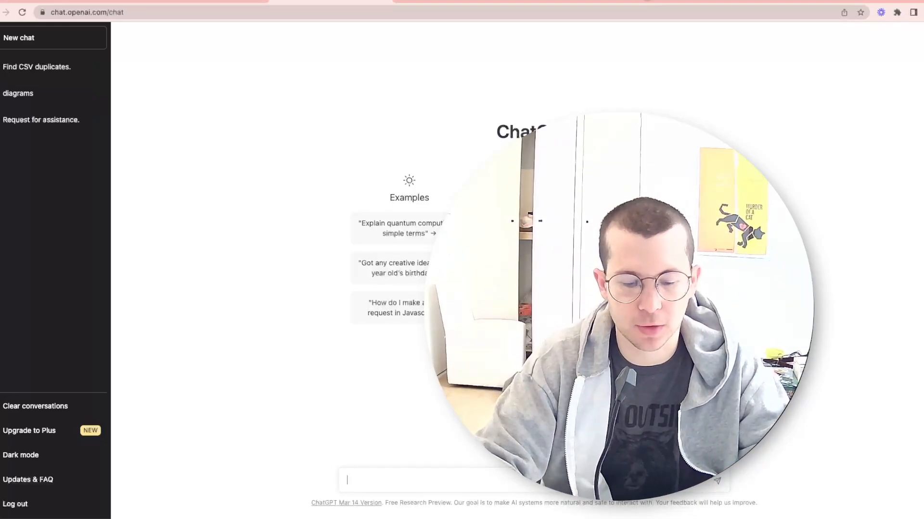
# Step: Introduce yourself to ChatGPT by name and age 30, then ask who created it and your name
pyautogui.write('hey im Tytle')
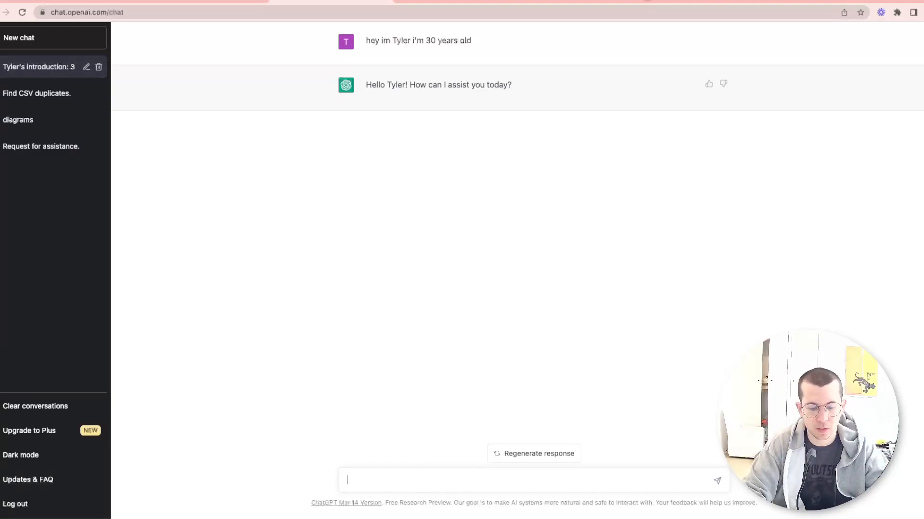
pyautogui.write('who c')
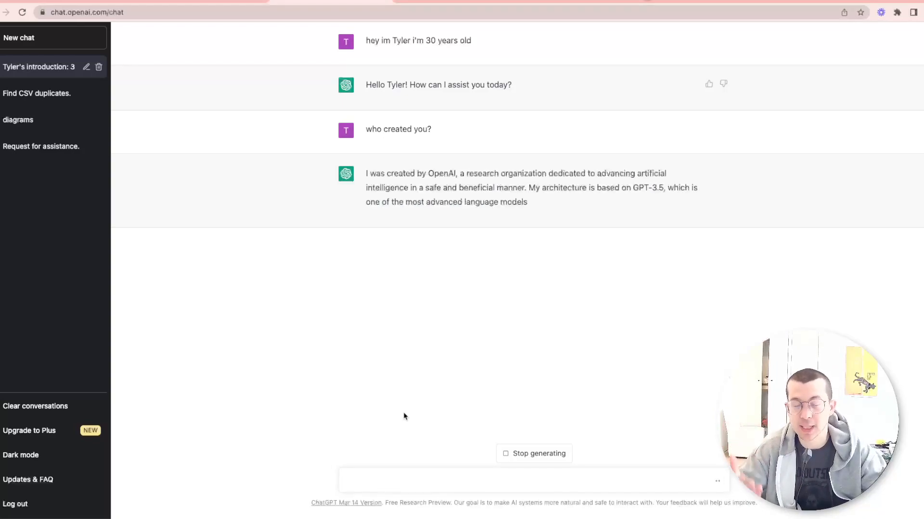
pyautogui.write('w')
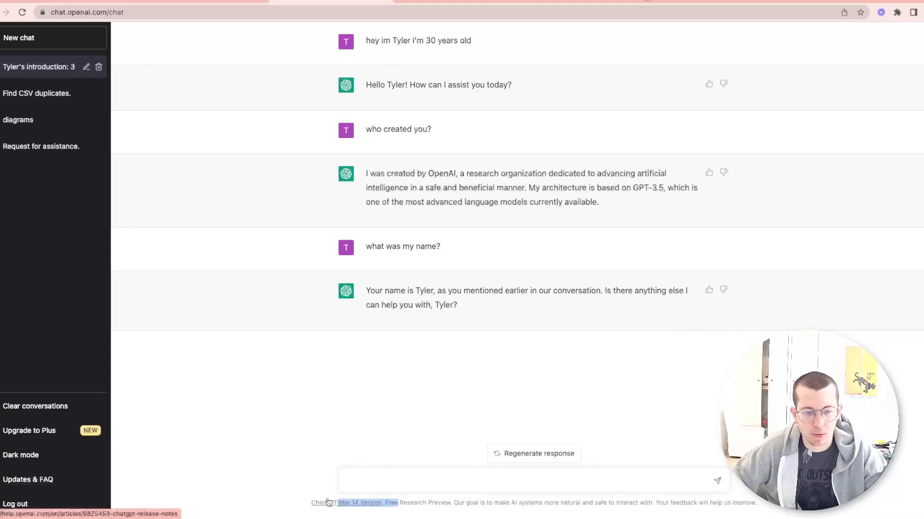
pyautogui.moveTo(303, 453)
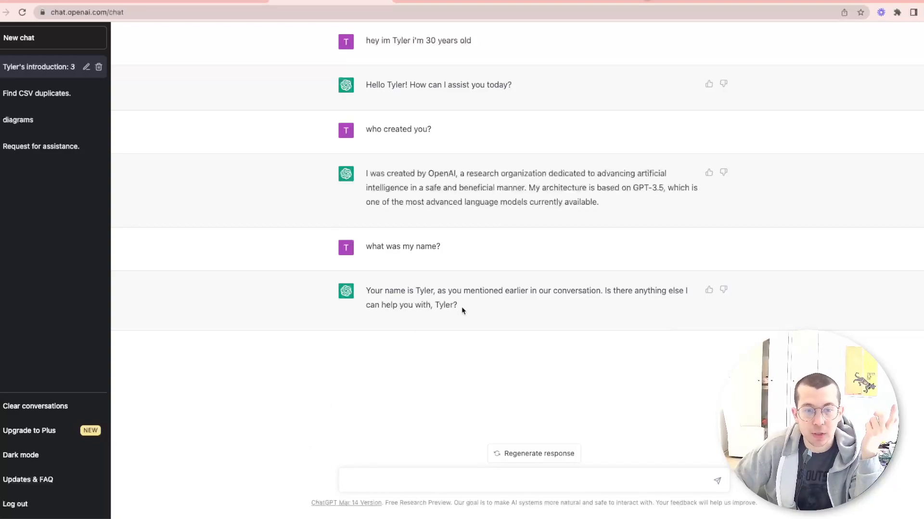
# Step: Ask ChatGPT how old you are, then return to the fakeChatGPT notebook
pyautogui.doubleClick(419, 40)
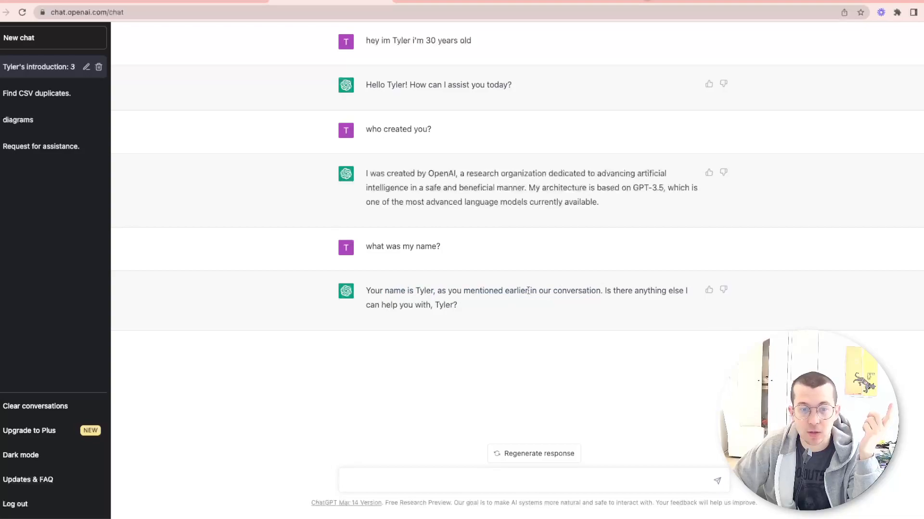
pyautogui.write('how old ma')
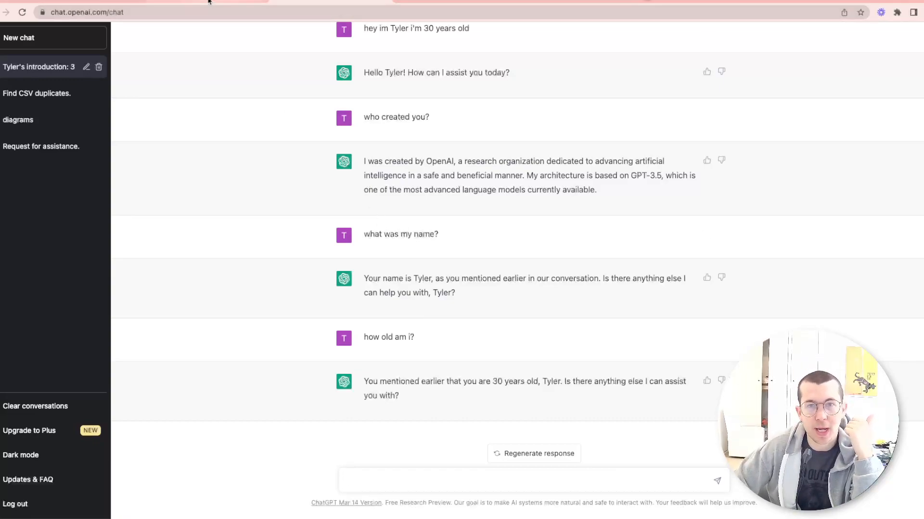
pyautogui.click(128, 11)
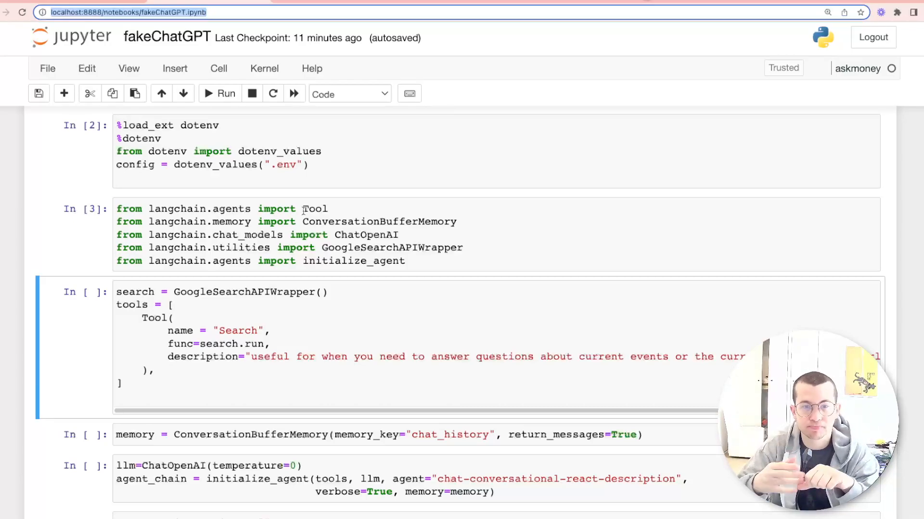
pyautogui.moveTo(423, 196)
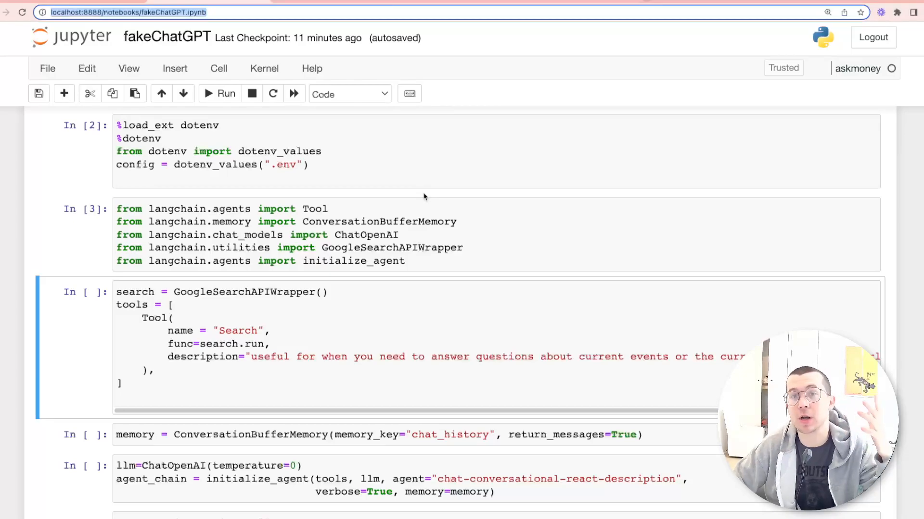
# Step: Scroll through the fakeChatGPT notebook's agent setup cells
pyautogui.scroll(-3)
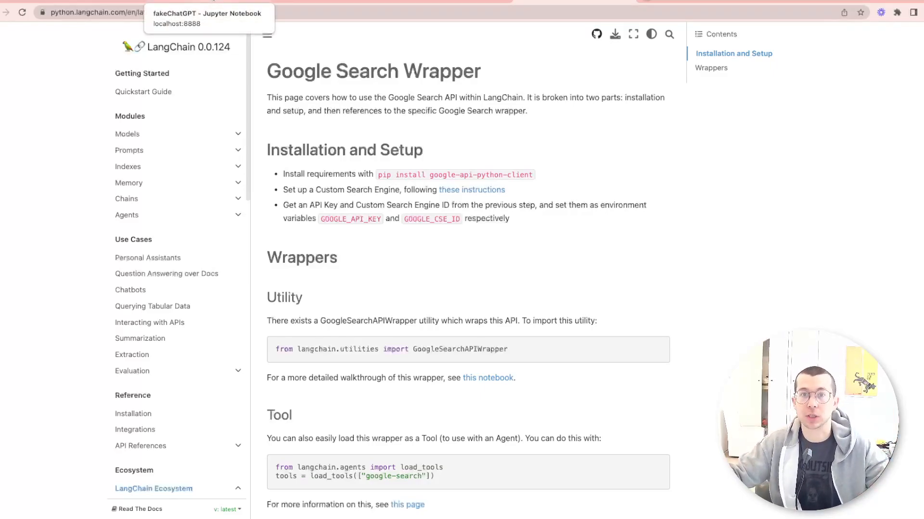
# Step: Review the LangChain Conversation Agent documentation example alongside the notebook
pyautogui.click(208, 18)
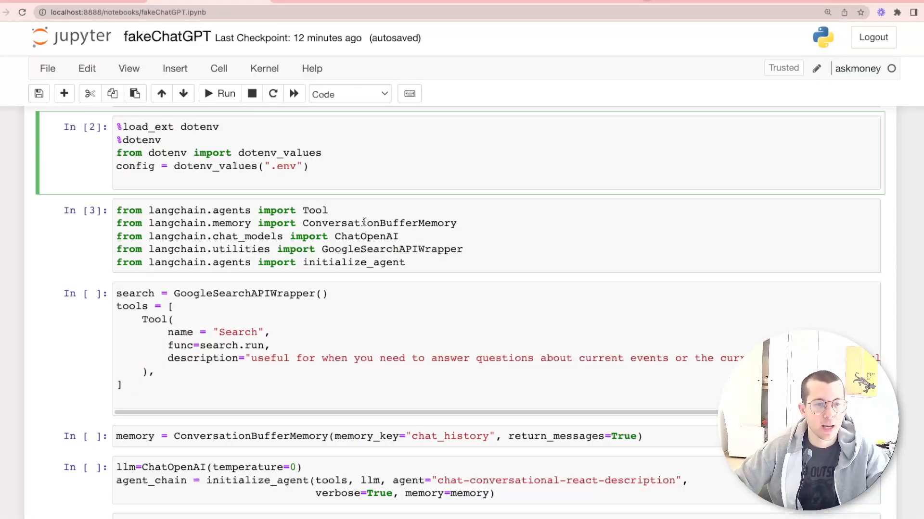
pyautogui.click(377, 236)
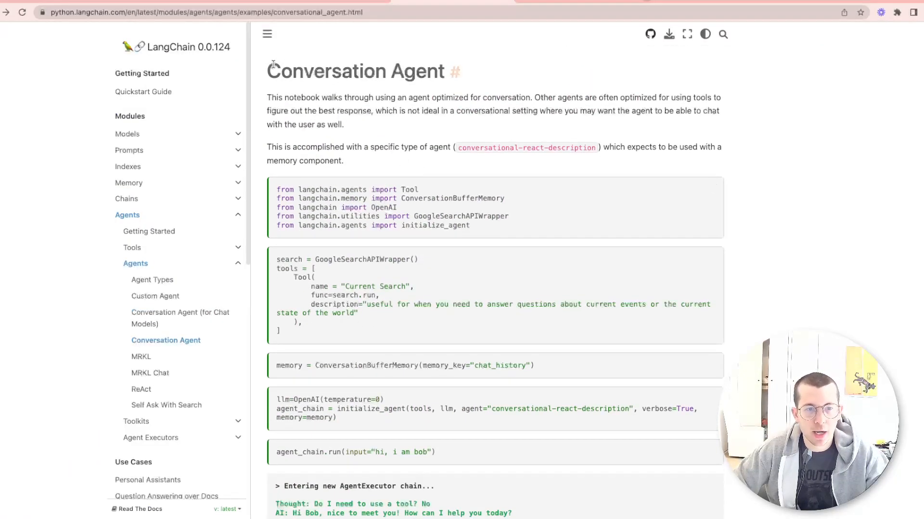
pyautogui.scroll(-3)
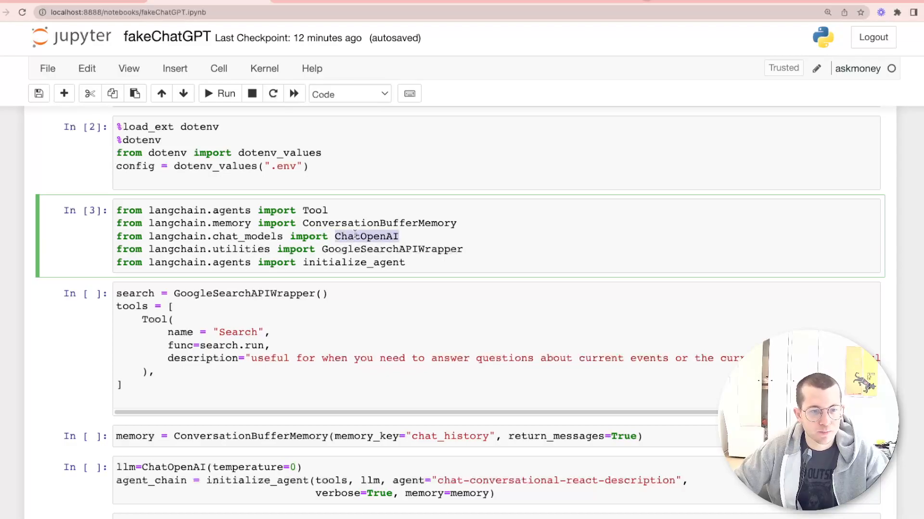
# Step: Review the imports cell, highlighting the Tool and initialize_agent imports
pyautogui.scroll(-3)
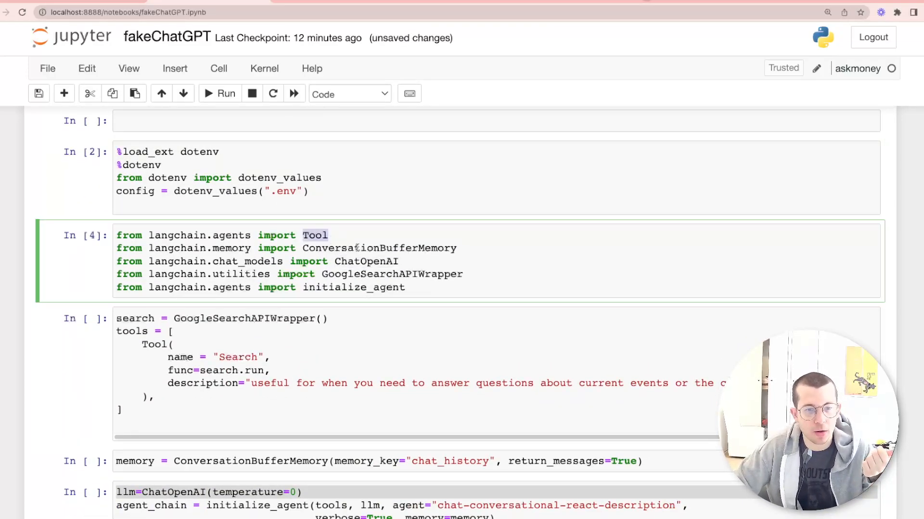
pyautogui.doubleClick(379, 248)
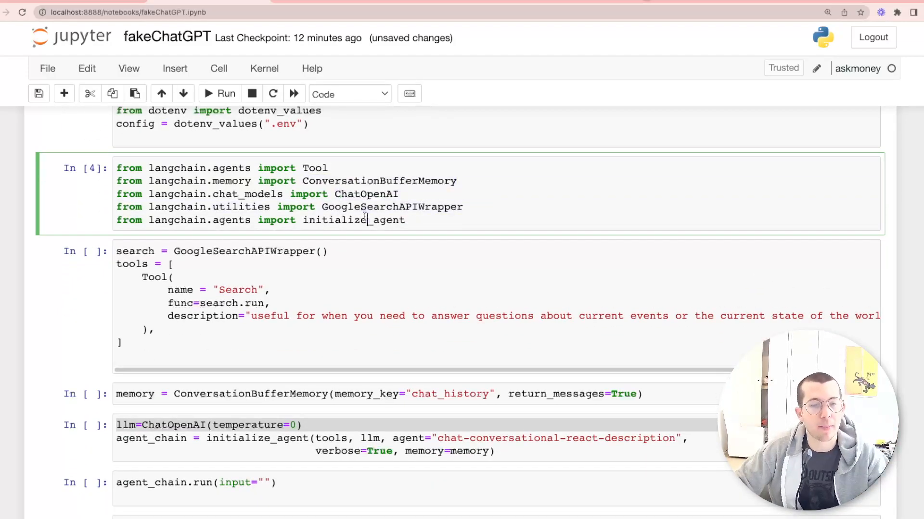
pyautogui.doubleClick(354, 219)
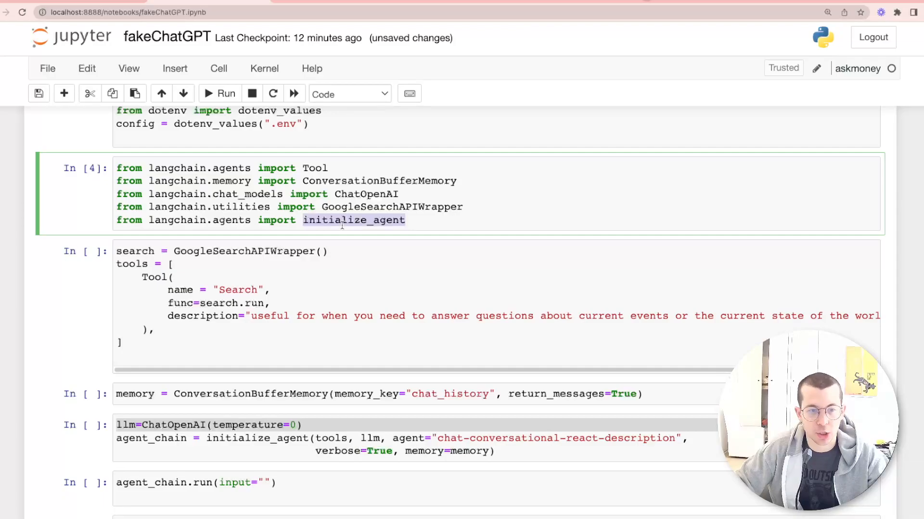
pyautogui.scroll(-3)
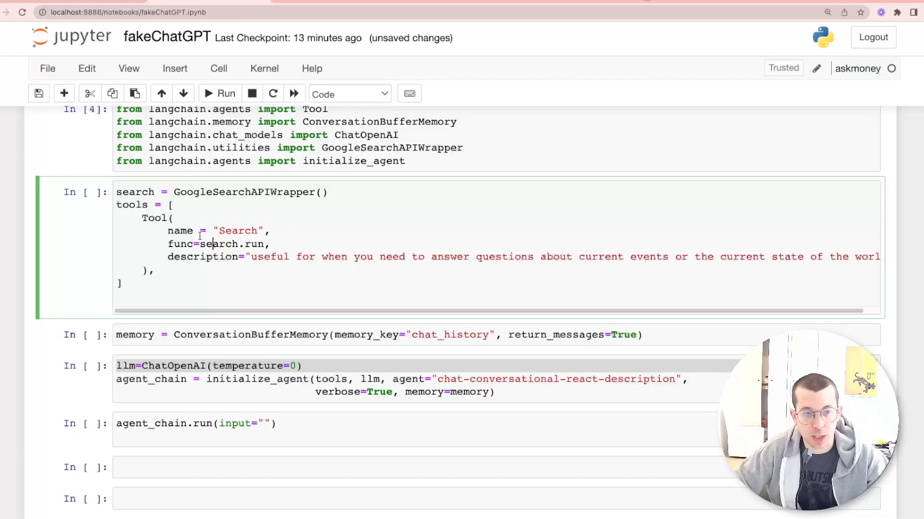
# Step: Review the GoogleSearchAPIWrapper tool cell and the ConversationBufferMemory cell
pyautogui.scroll(-3)
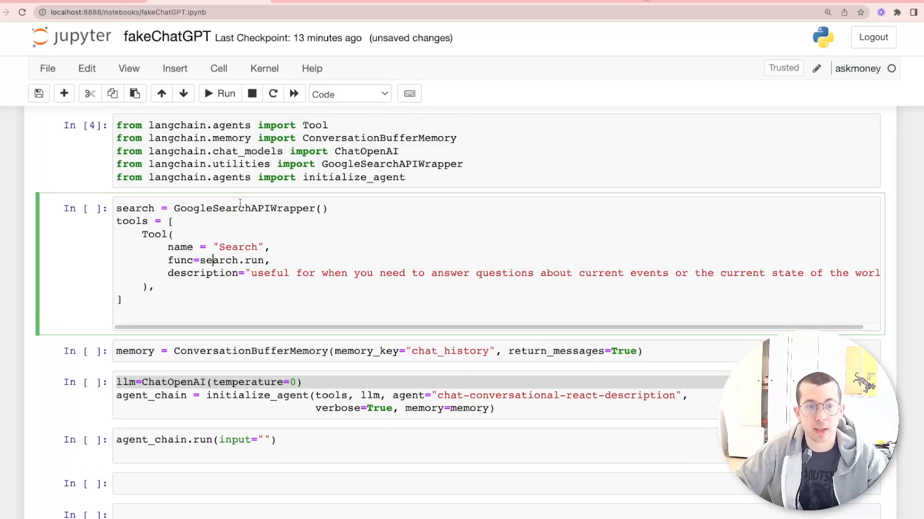
pyautogui.doubleClick(244, 209)
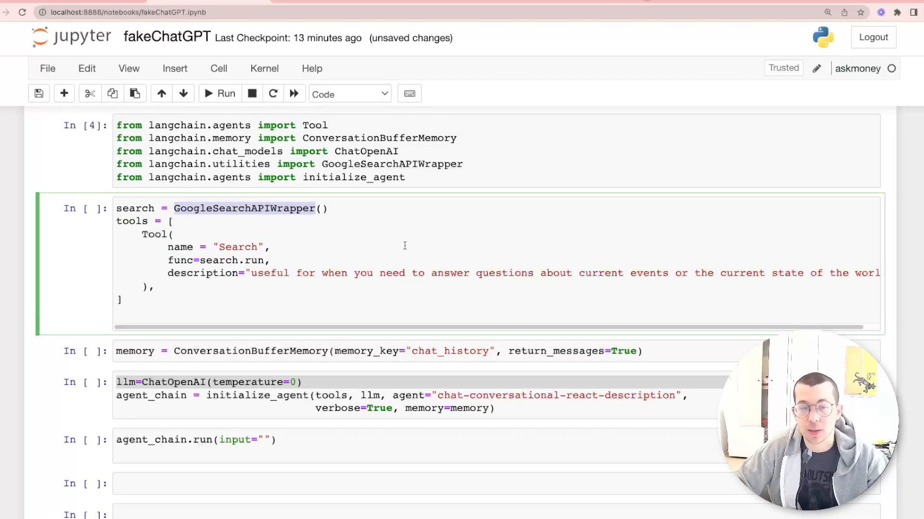
pyautogui.click(225, 93)
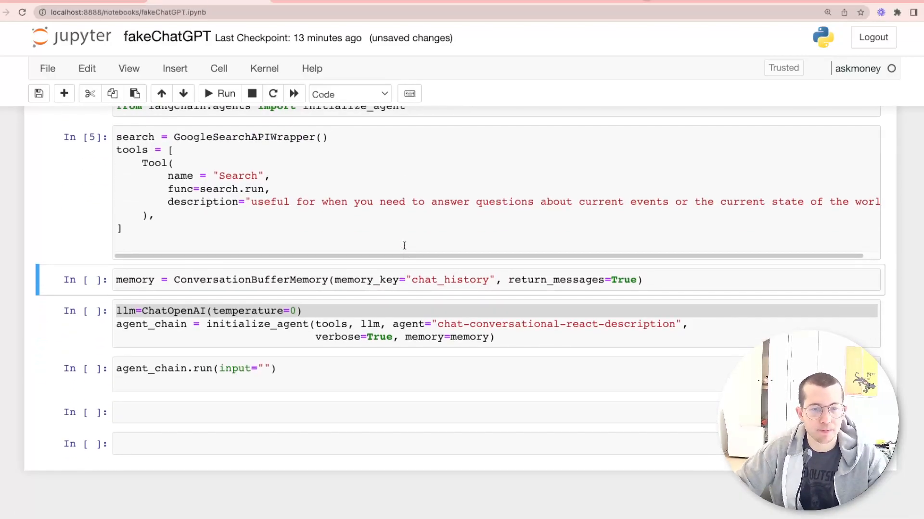
pyautogui.click(305, 280)
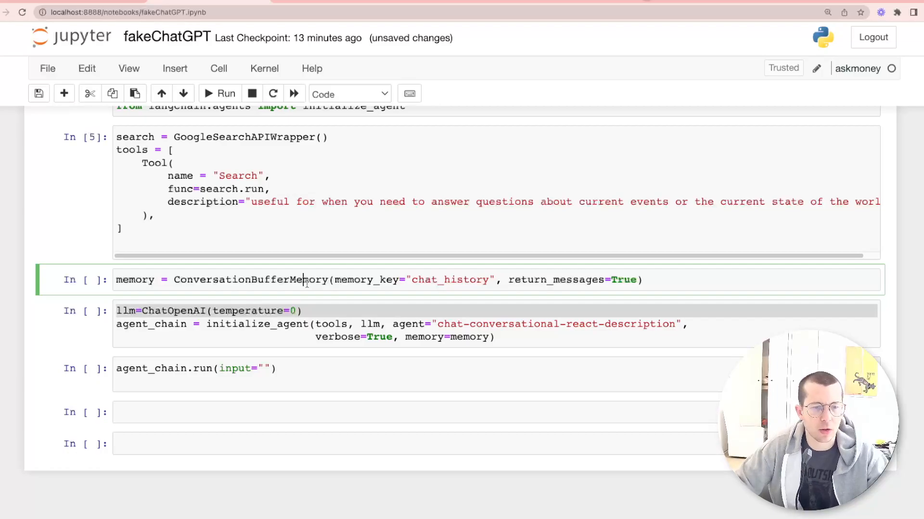
pyautogui.doubleClick(250, 280)
pyautogui.write('memor')
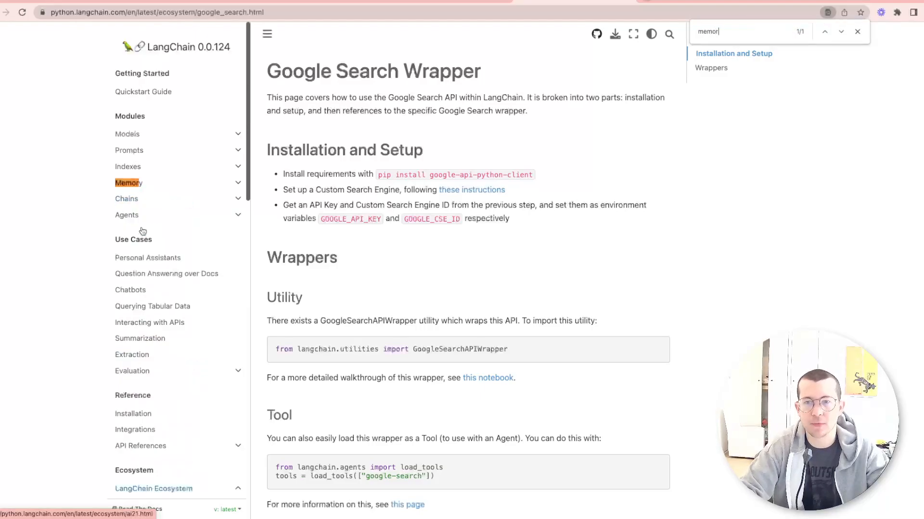
# Step: Browse the LangChain Memory documentation section and its how-to guides
pyautogui.click(128, 183)
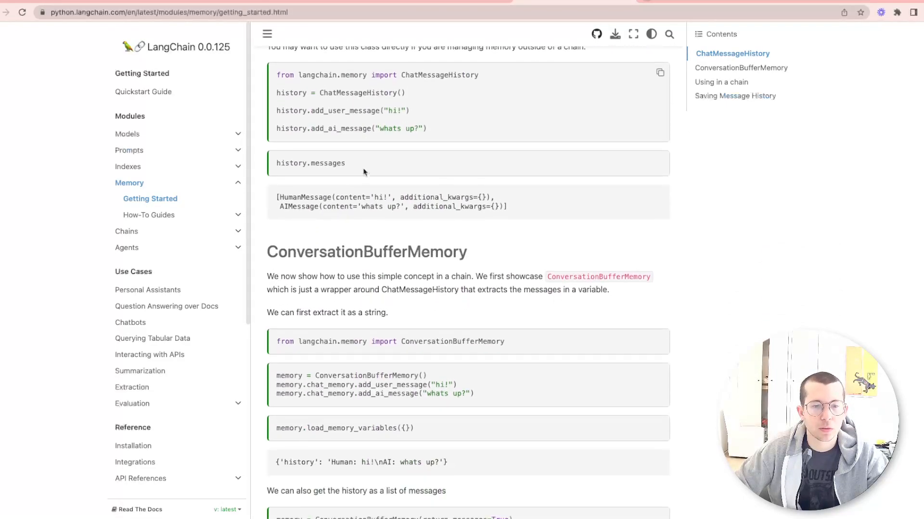
pyautogui.scroll(-3)
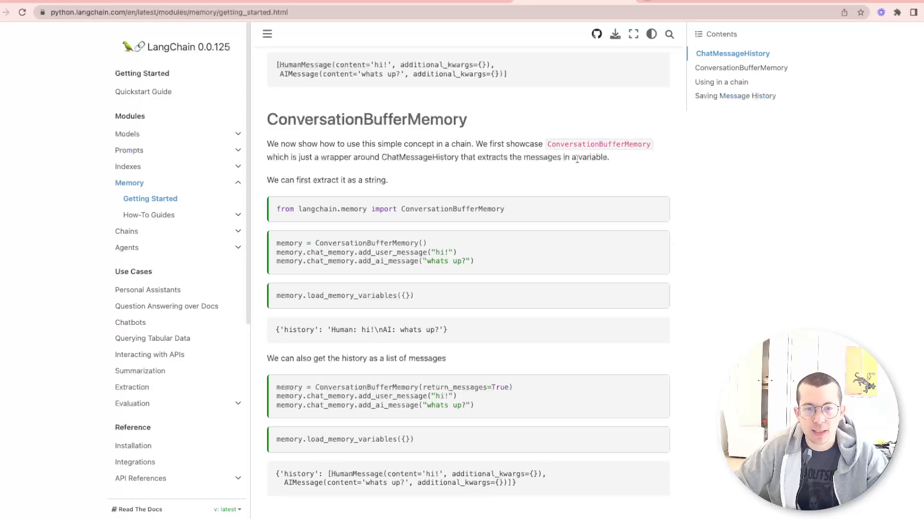
pyautogui.scroll(-3)
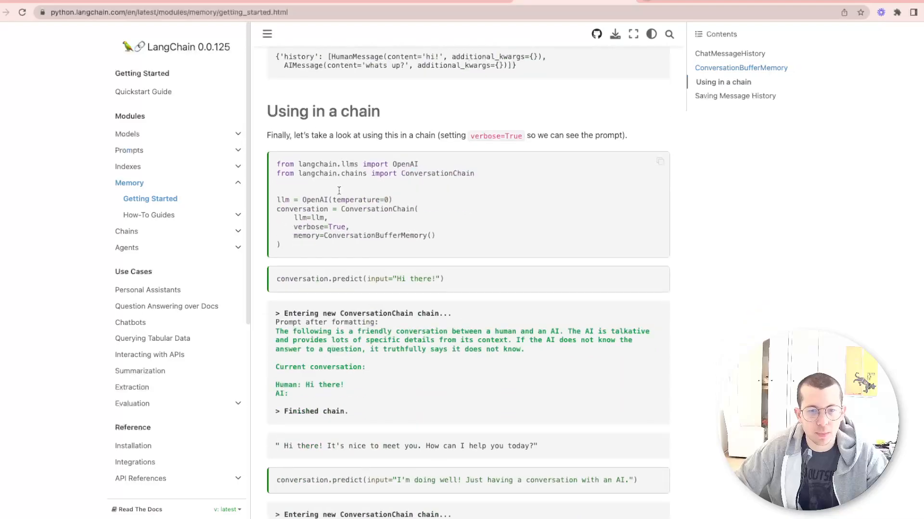
pyautogui.scroll(-3)
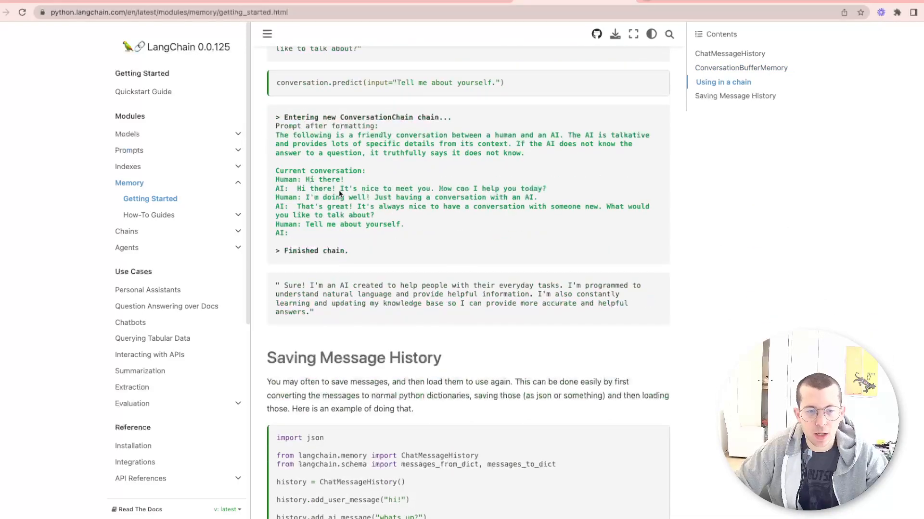
pyautogui.scroll(-3)
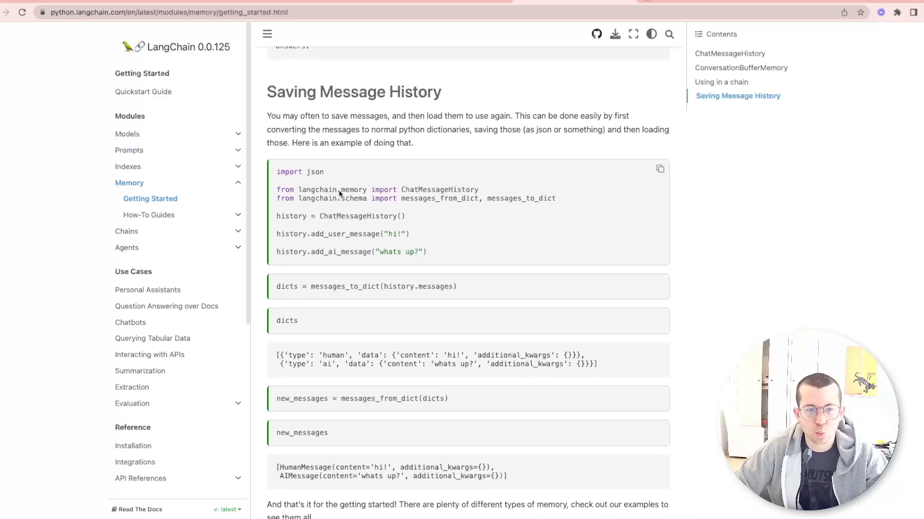
pyautogui.scroll(-3)
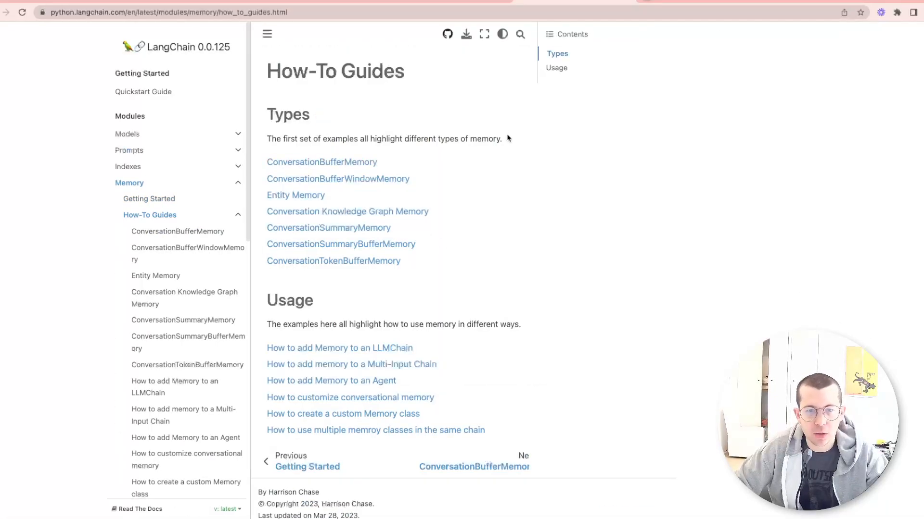
pyautogui.moveTo(329, 228)
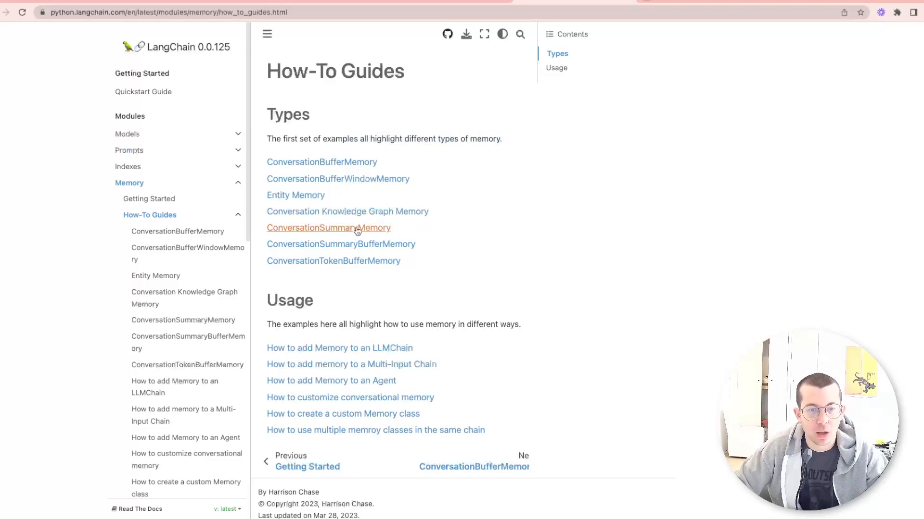
pyautogui.moveTo(338, 179)
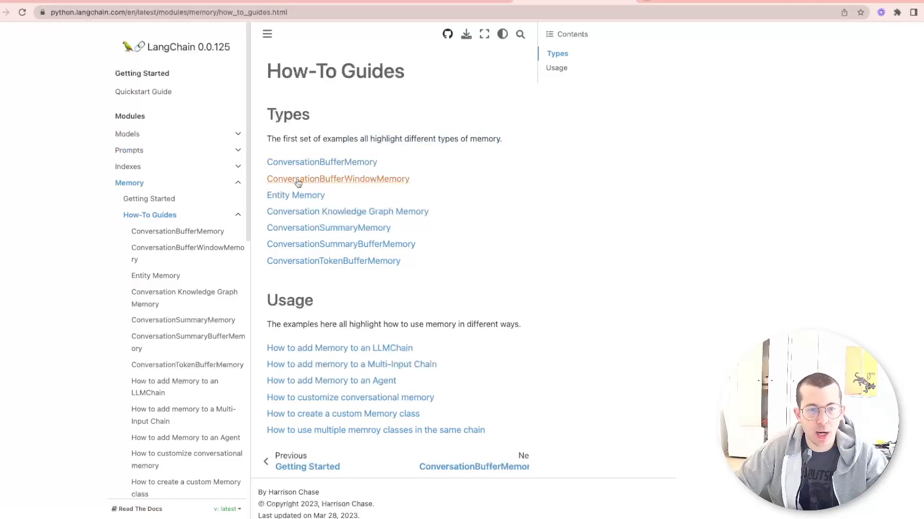
# Step: Read the ConversationBufferWindowMemory guide, then the ConversationSummaryBufferMemory guide
pyautogui.click(338, 179)
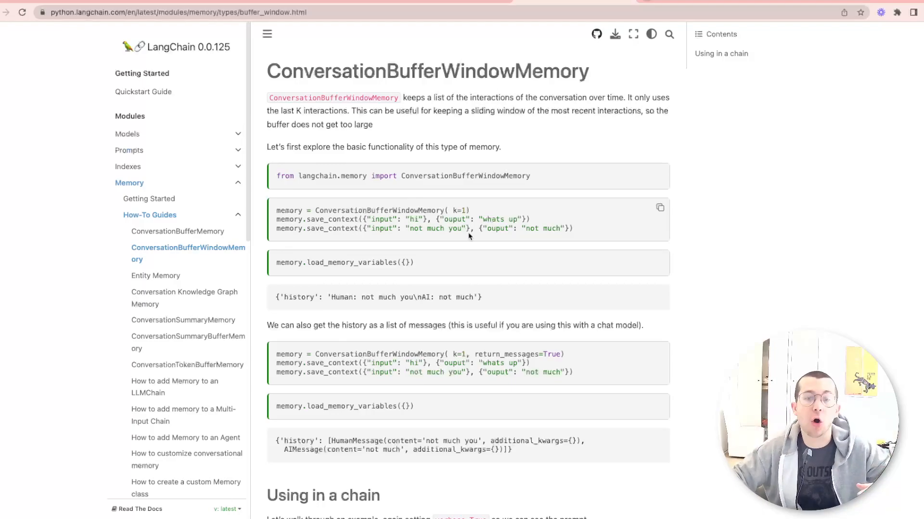
pyautogui.scroll(-3)
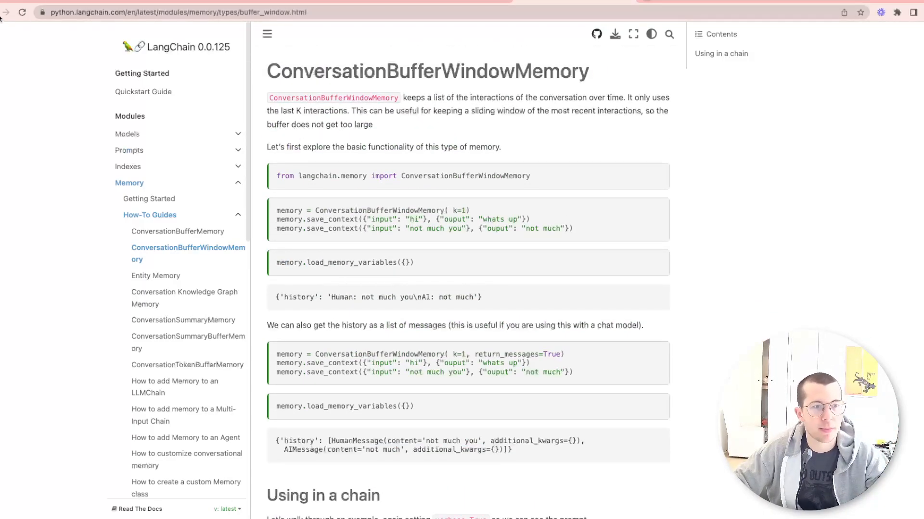
pyautogui.click(150, 214)
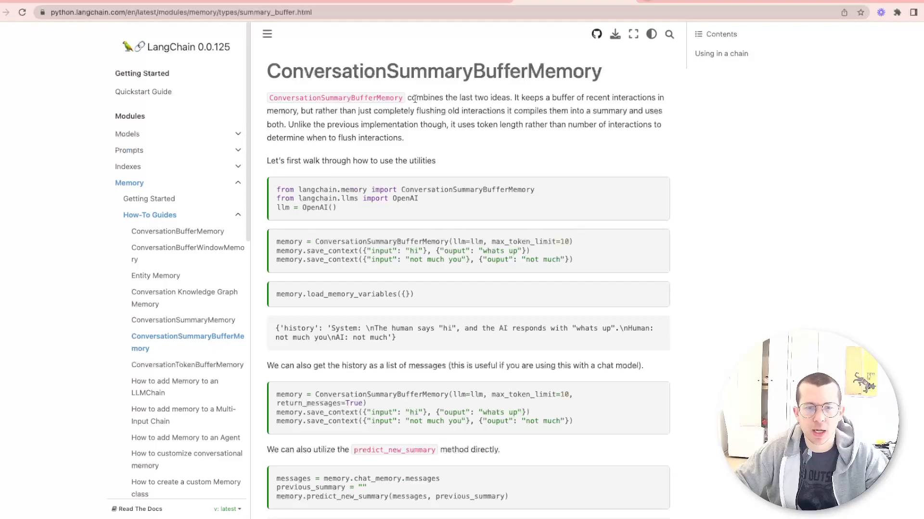
pyautogui.moveTo(524, 110)
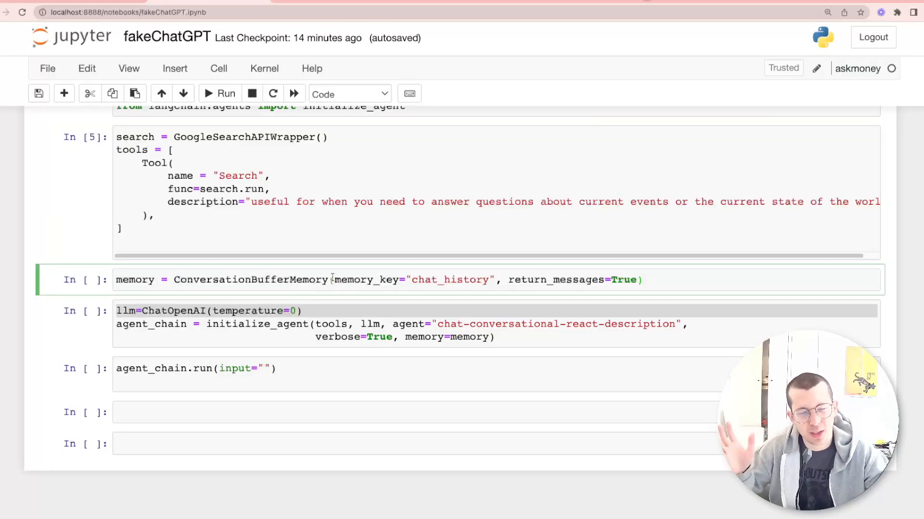
# Step: Run the ConversationBufferMemory cell and add spacing around '=' in the llm = ChatOpenAI line
pyautogui.press('Shift+Enter')
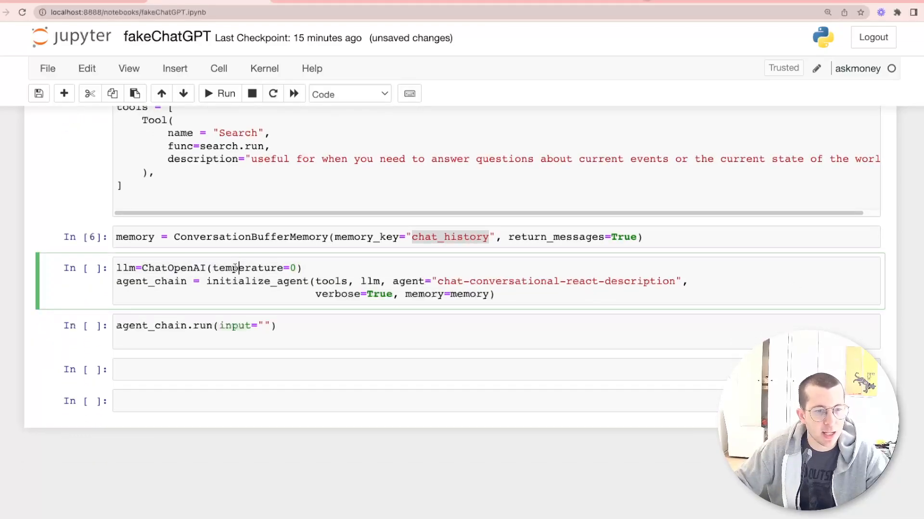
pyautogui.write('" "')
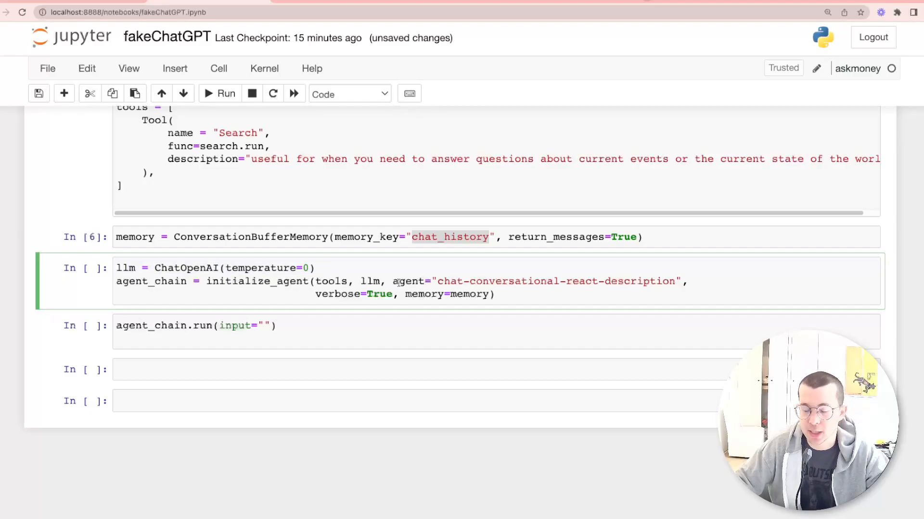
pyautogui.doubleClick(370, 280)
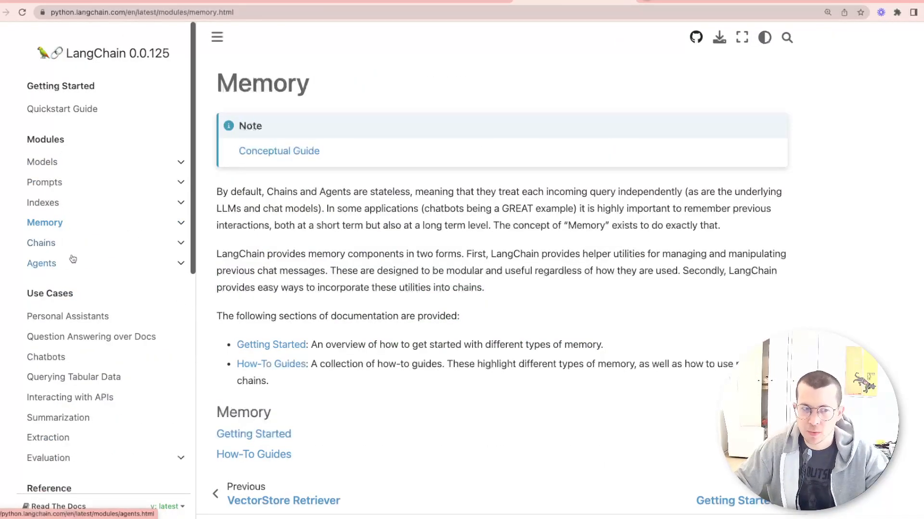
# Step: Read the LangChain agent types docs down to conversational-react-description
pyautogui.click(41, 264)
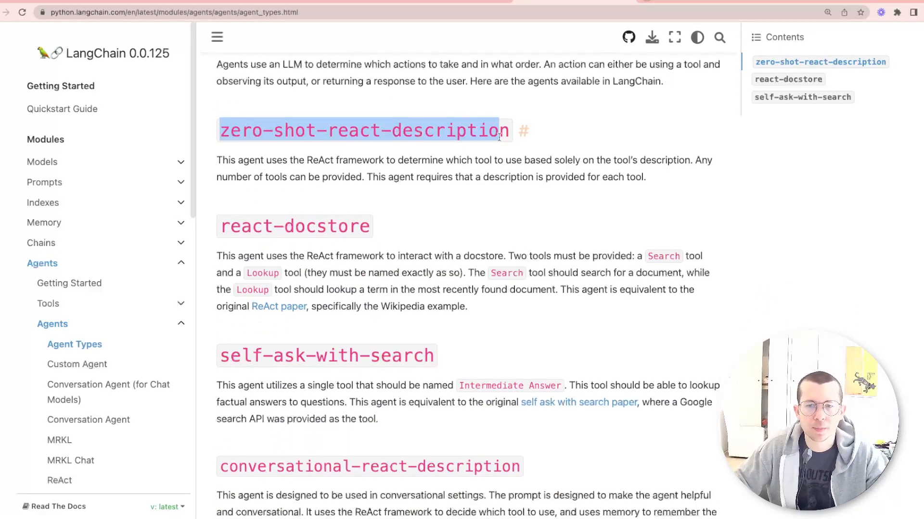
pyautogui.scroll(-3)
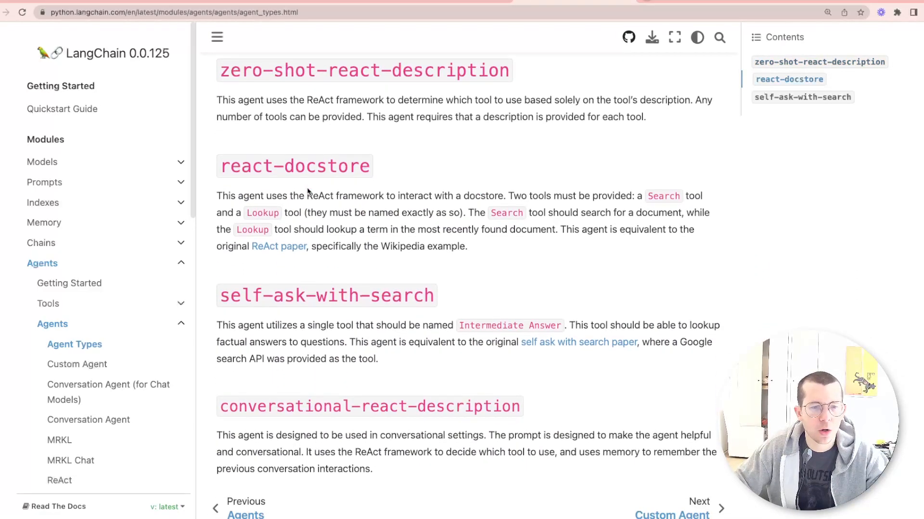
pyautogui.scroll(-3)
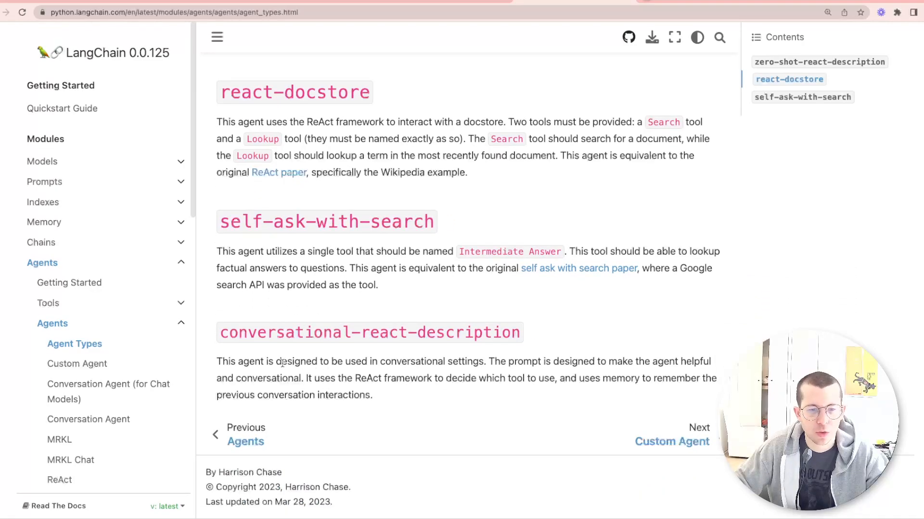
pyautogui.moveTo(568, 366)
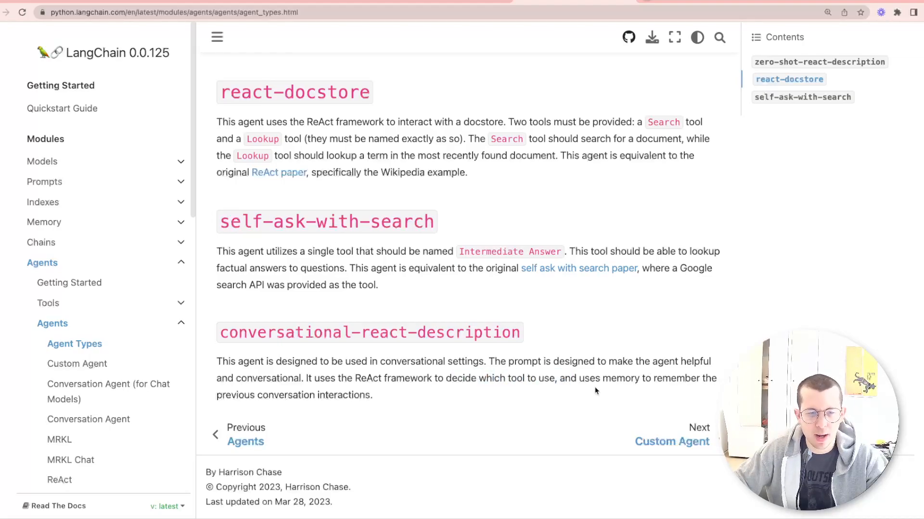
pyautogui.moveTo(303, 395); pyautogui.dragTo(372, 395)
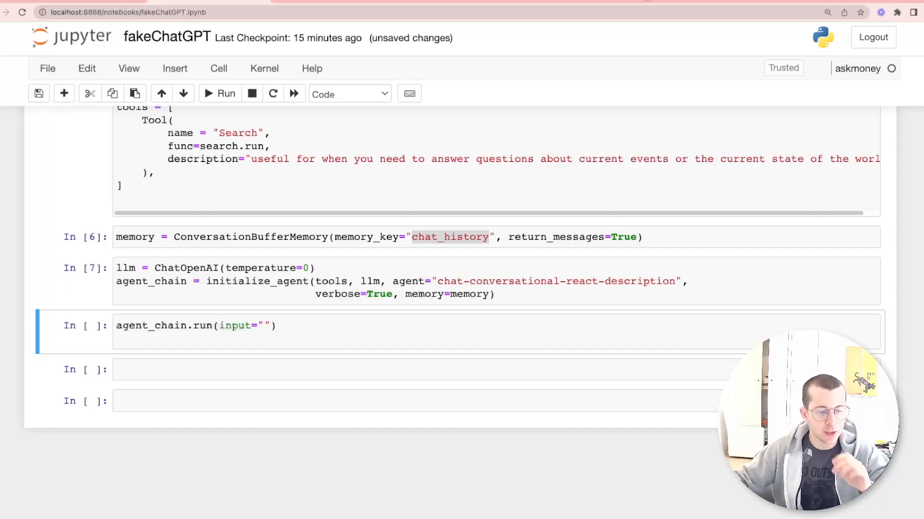
# Step: Edit the agent_chain.run input to send an introduction with name and age
pyautogui.click(262, 325)
pyautogui.write("hey im Tyler i'm 30 years old")
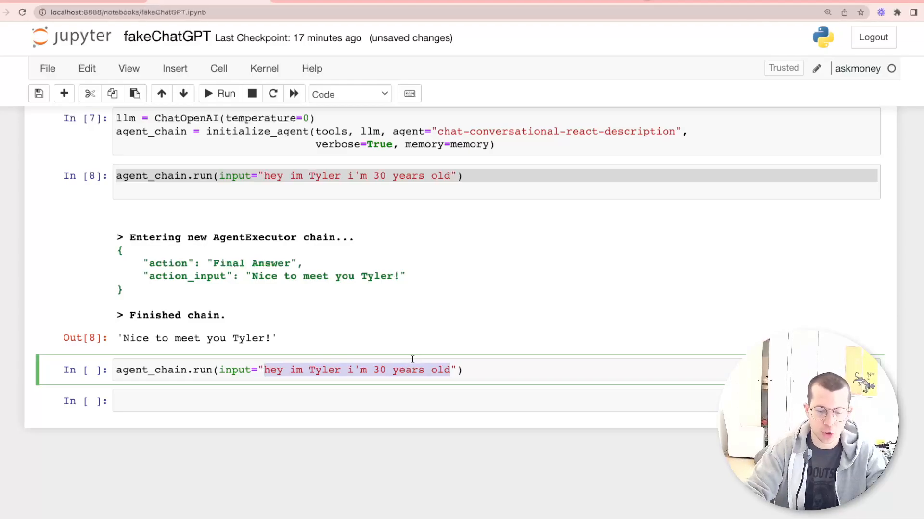
# Step: Ask the agent the Wizards vs Raptors score on March 26th and note the 114-104 Raptors win
pyautogui.write('what was the score')
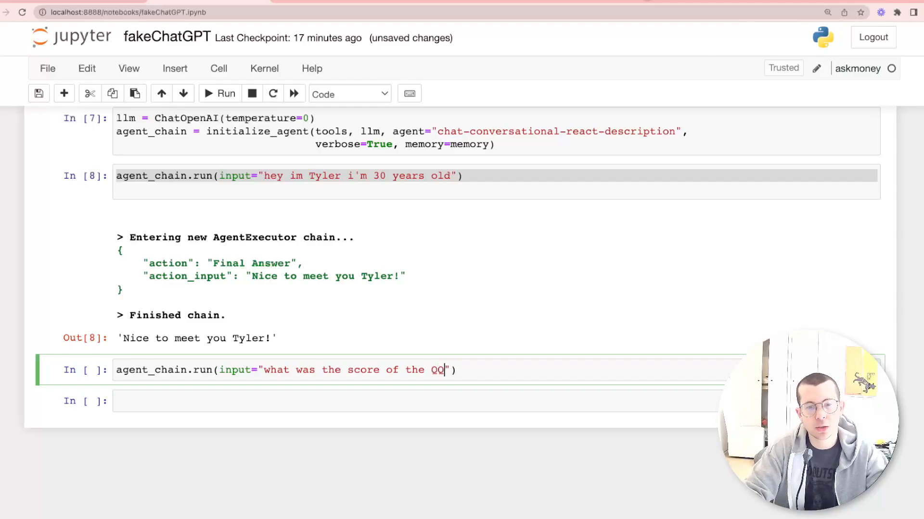
pyautogui.write('Wizards vs Raptors game on')
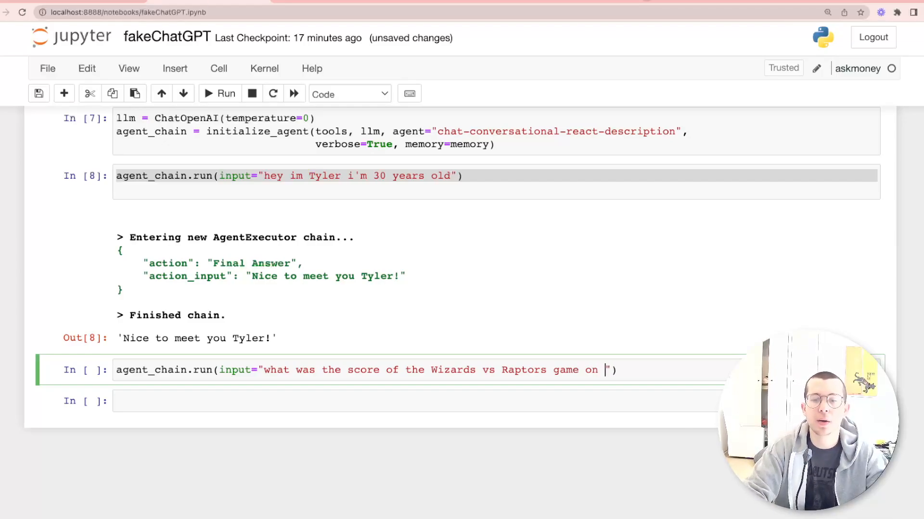
pyautogui.write('March 26')
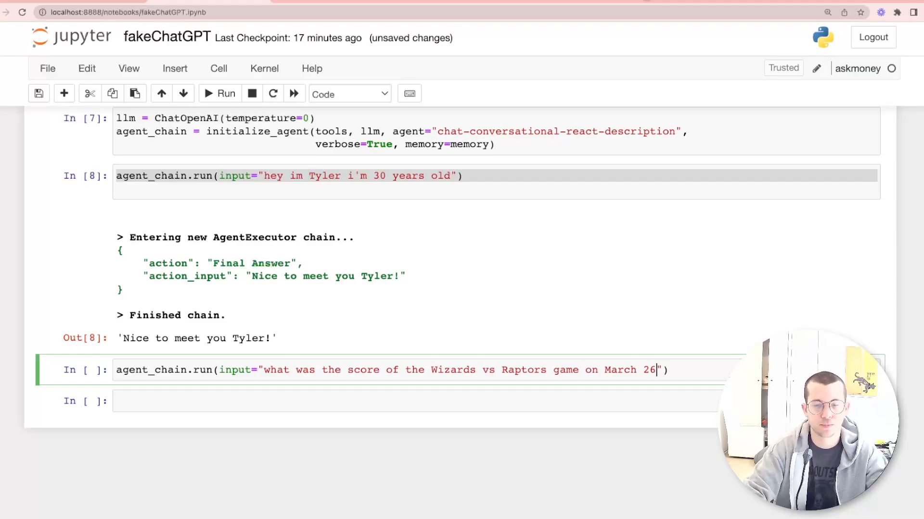
pyautogui.write('th?')
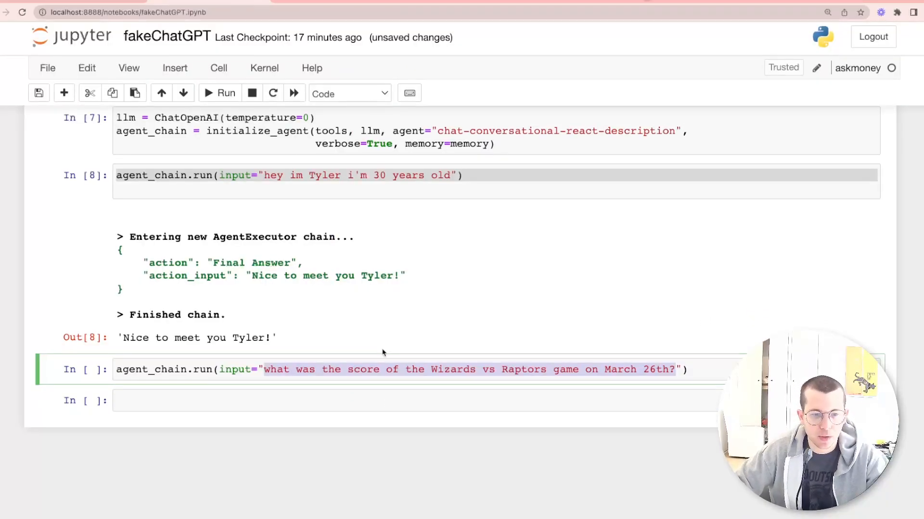
pyautogui.click(219, 93)
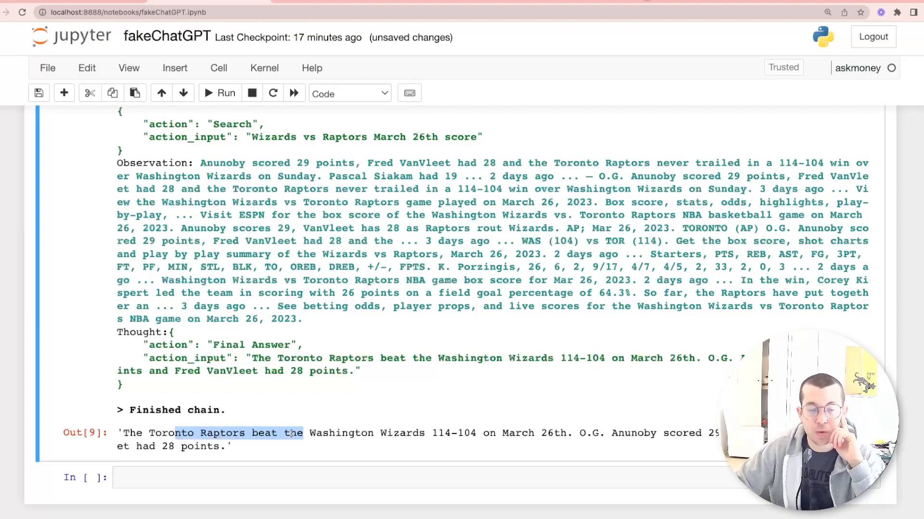
pyautogui.doubleClick(455, 433)
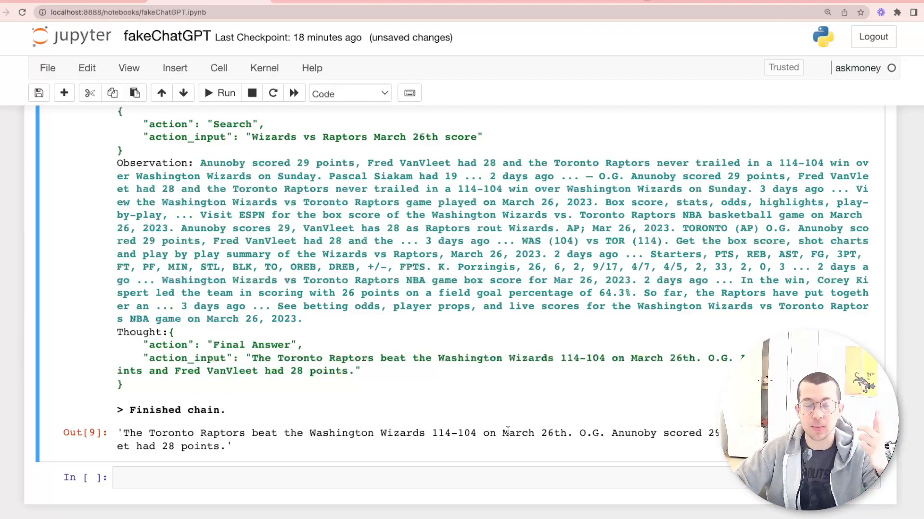
pyautogui.scroll(-3)
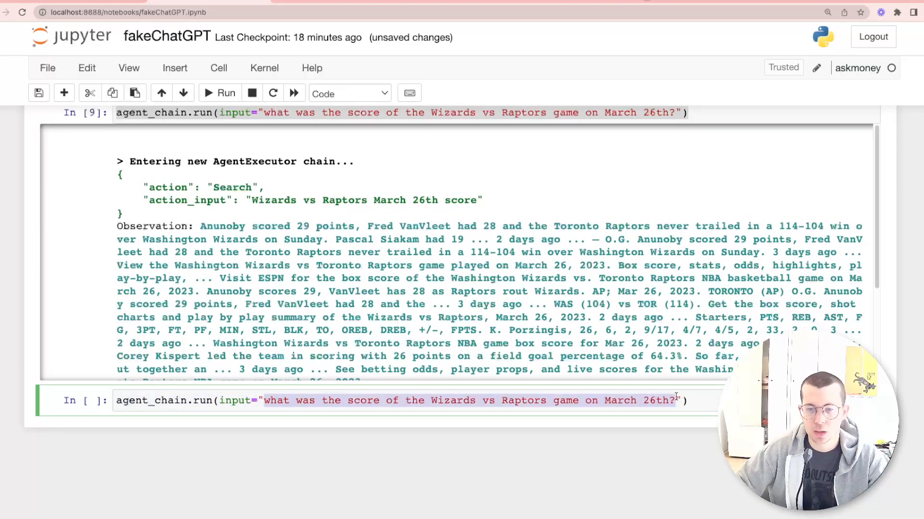
# Step: Ask the agent 'do you remember what my name was?' and 'how old will I be in 10 years?'
pyautogui.write('cool.")')
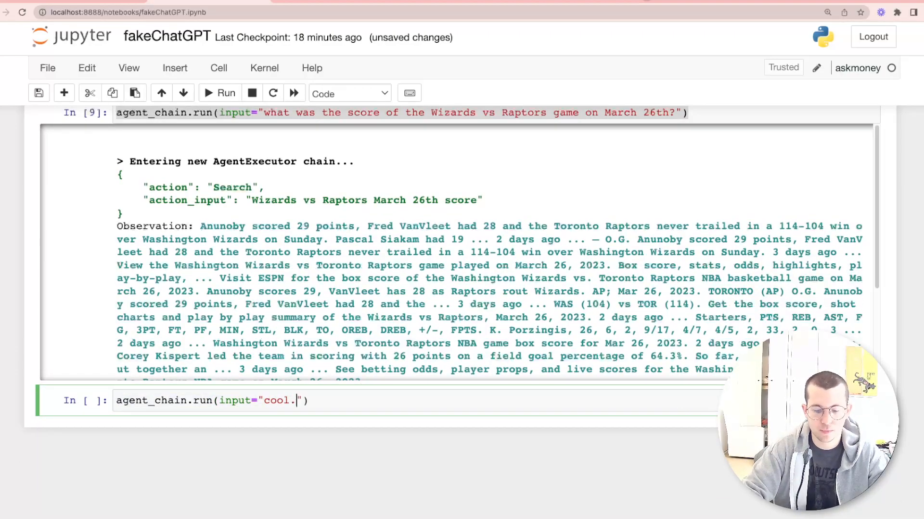
pyautogui.write('do you remember')
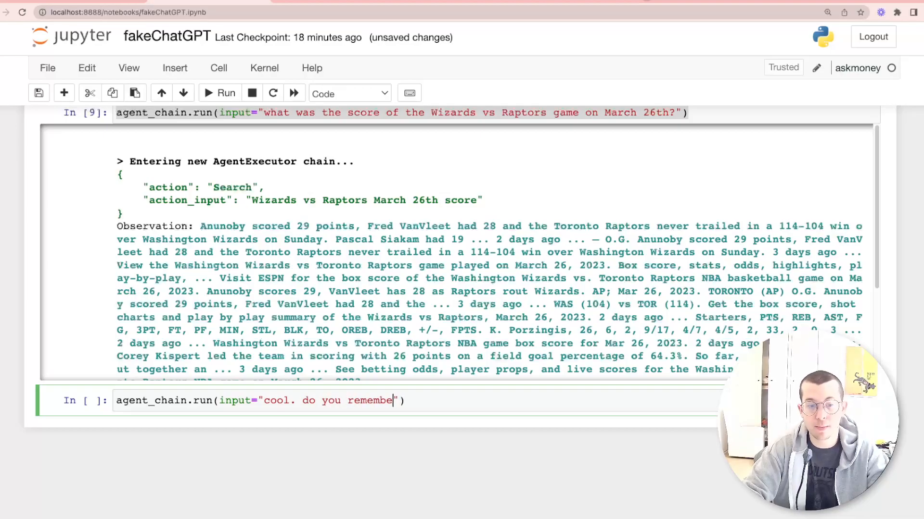
pyautogui.write('what my name was?')
pyautogui.write('agent_chain.run(input="how old?')
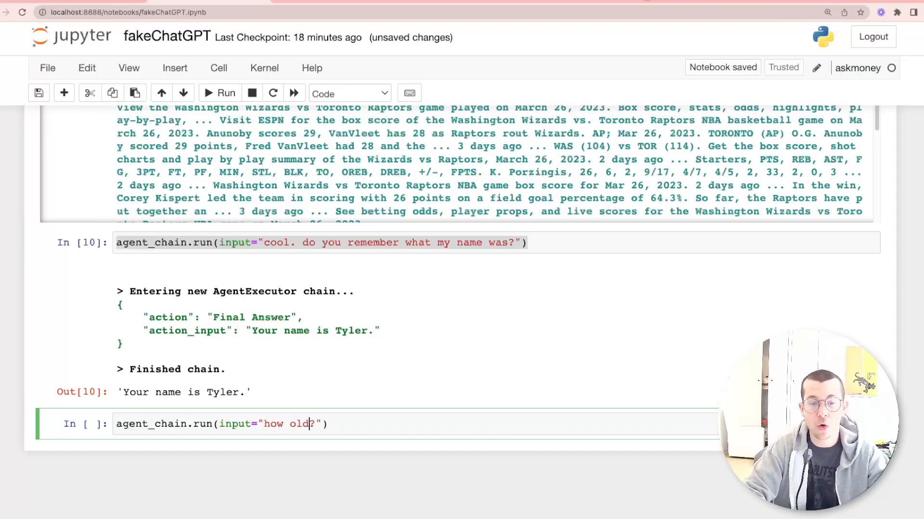
pyautogui.write('will I be in 10 years')
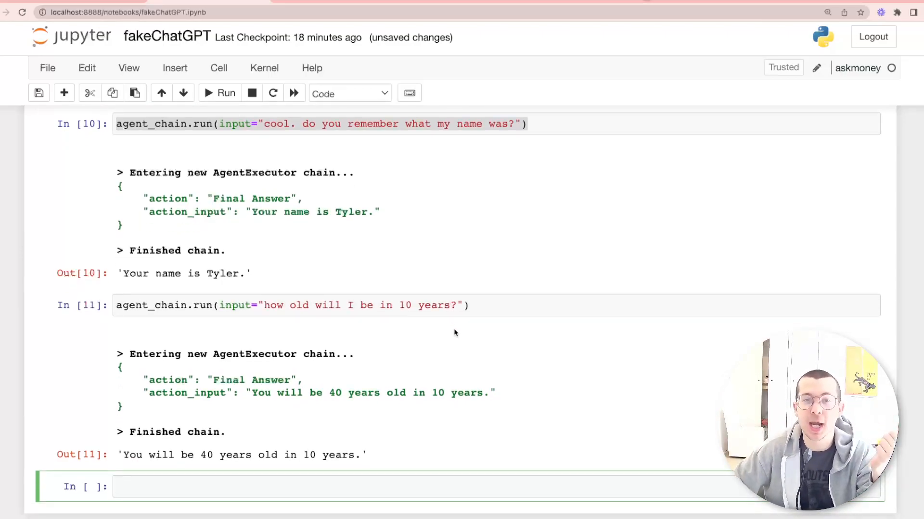
pyautogui.moveTo(392, 291)
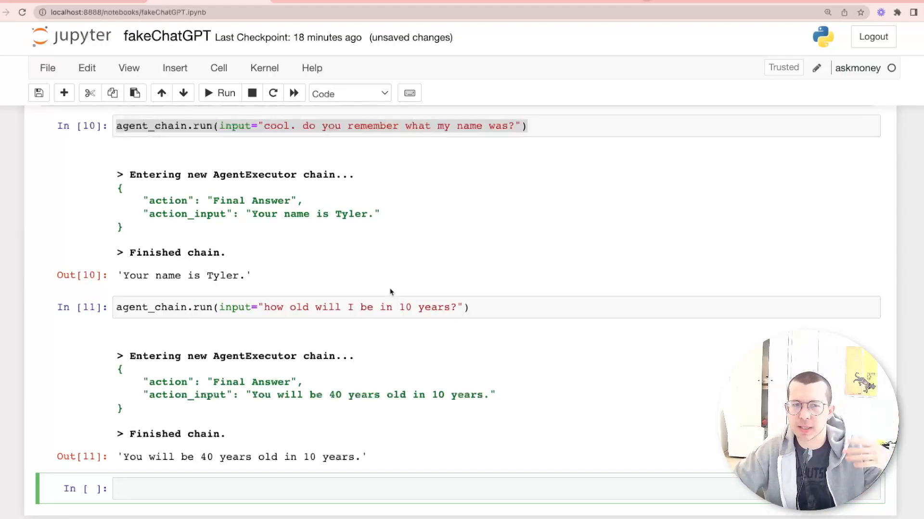
pyautogui.moveTo(397, 277)
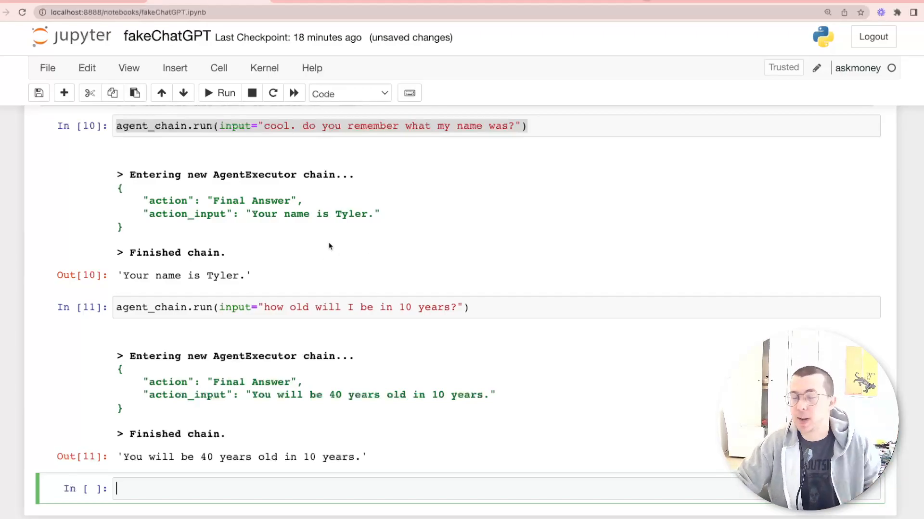
pyautogui.moveTo(334, 264)
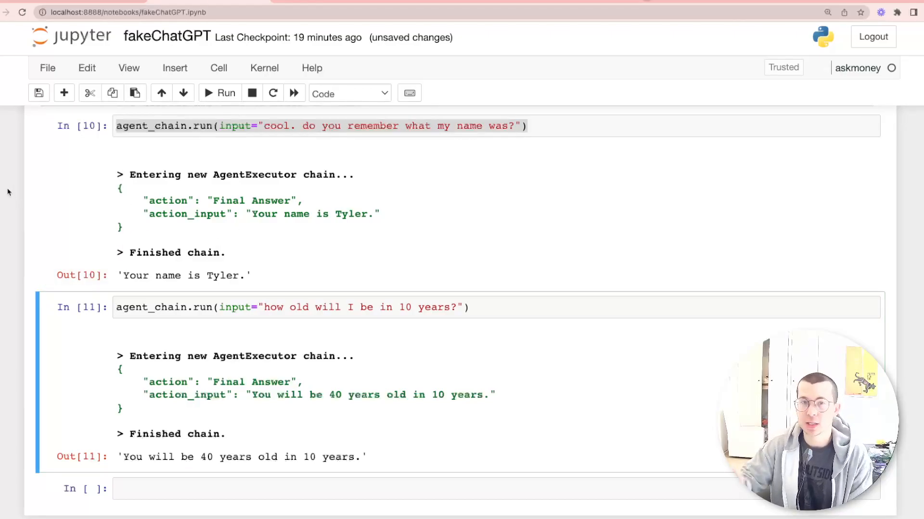
pyautogui.moveTo(344, 244)
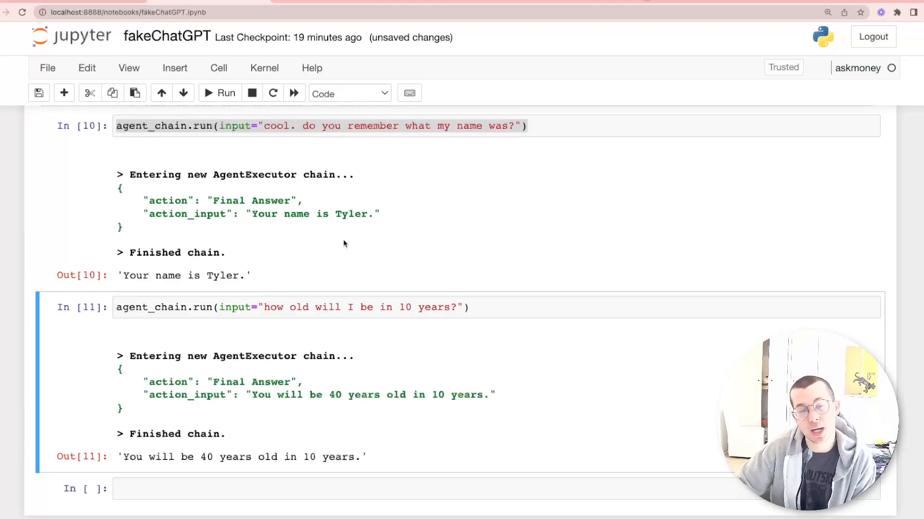
pyautogui.moveTo(335, 230)
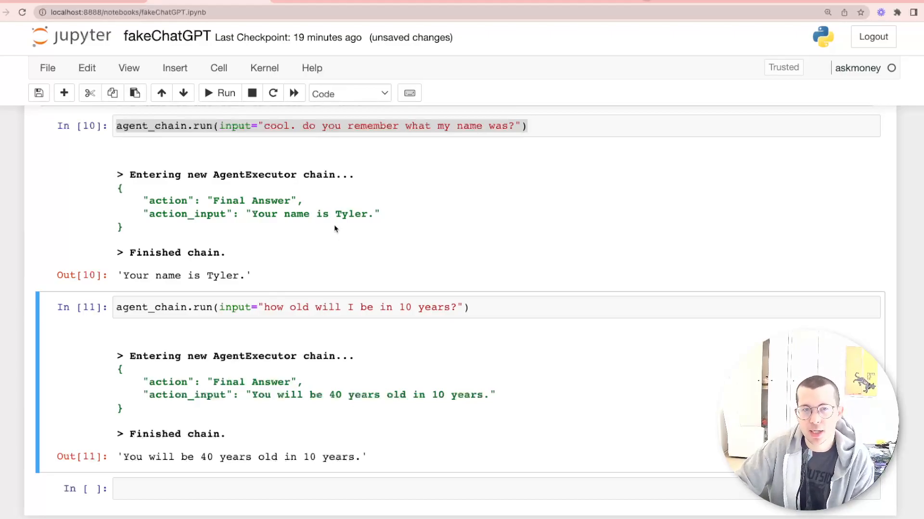